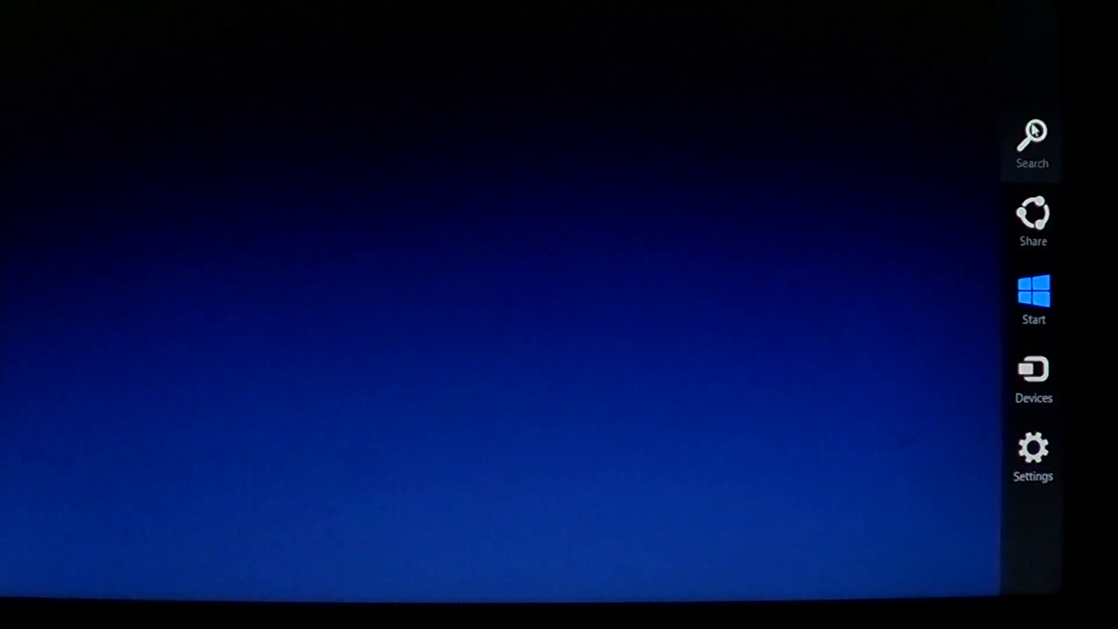
# - Search the Start screen apps for 'win' to find Windows Media Player
pyautogui.click(1032, 139)
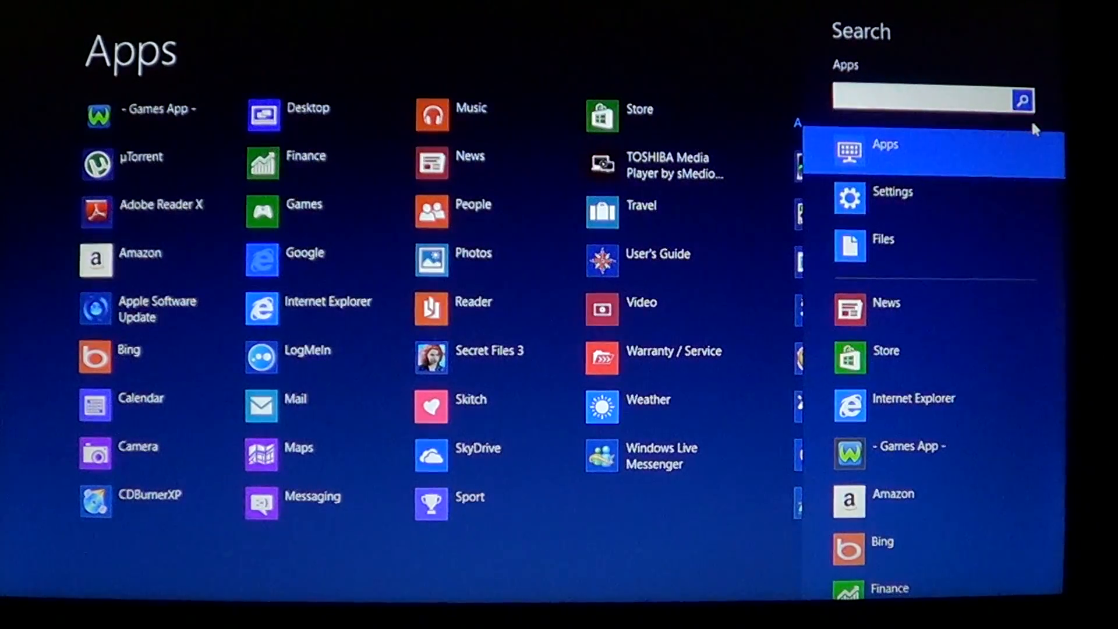
pyautogui.write('win')
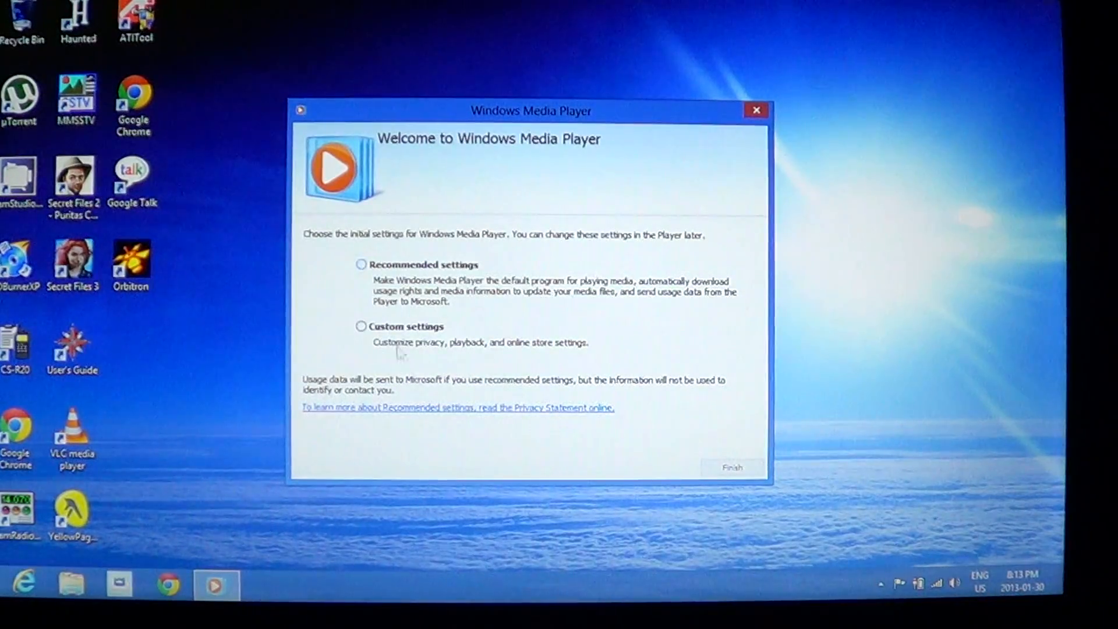
# - Choose Recommended settings in the Welcome dialog and finish the first-run setup
pyautogui.click(362, 265)
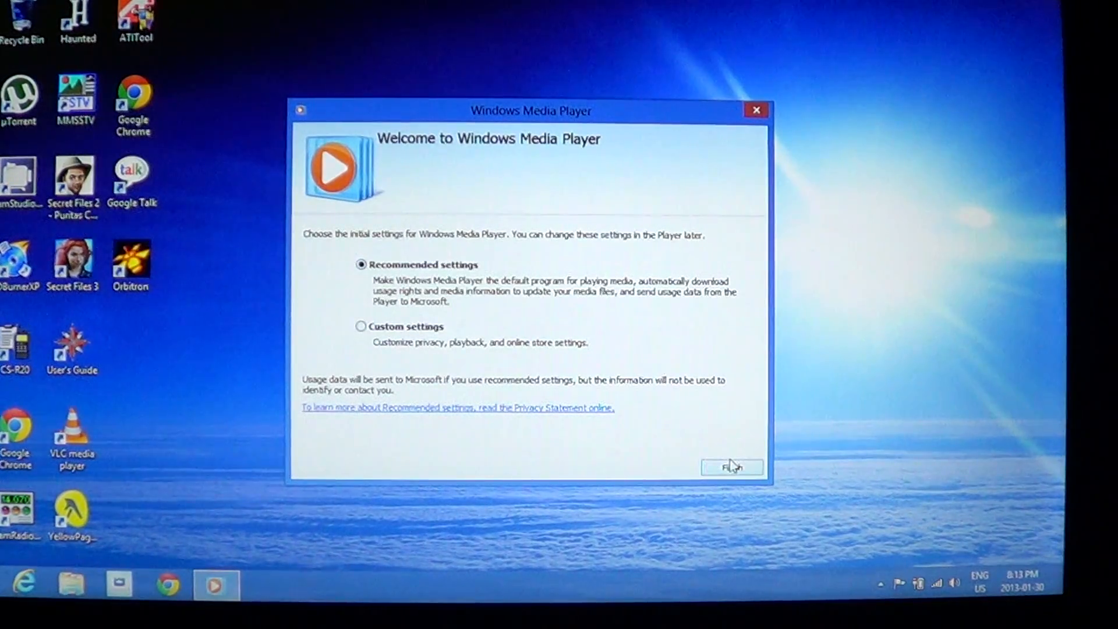
pyautogui.click(731, 467)
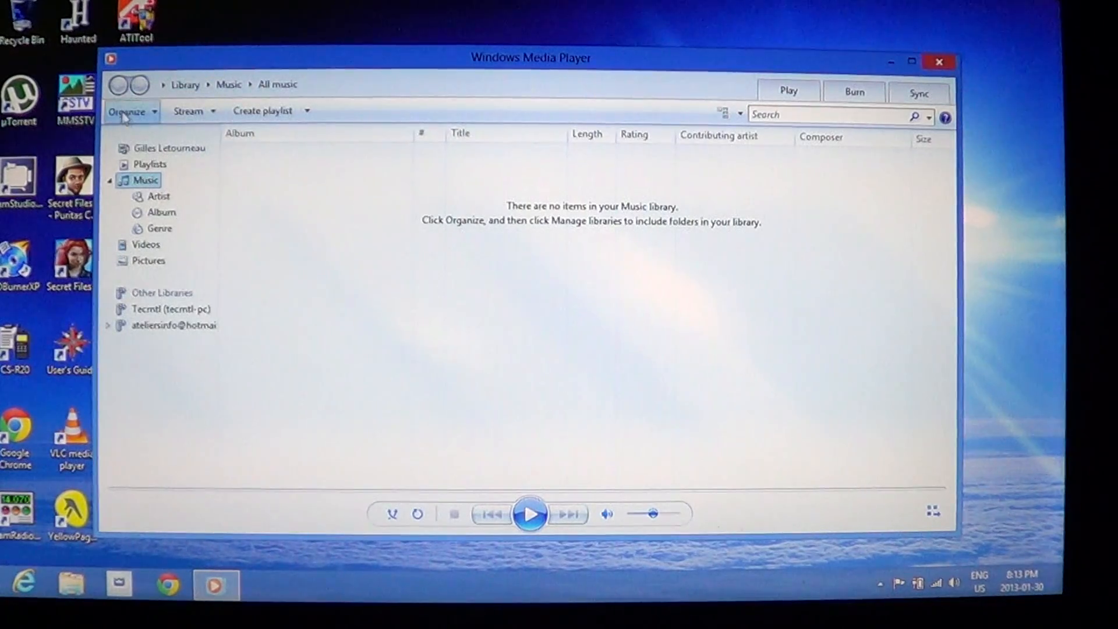
# - Browse the Organize and Stream menus, the Music overview and All music, then Playlists
pyautogui.click(128, 111)
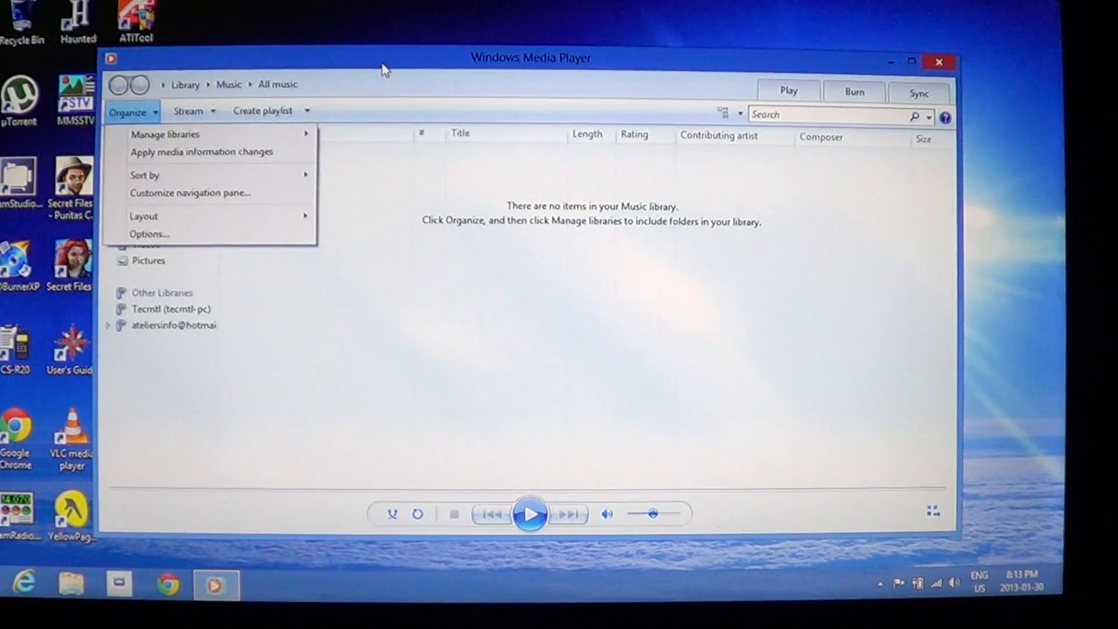
pyautogui.click(228, 84)
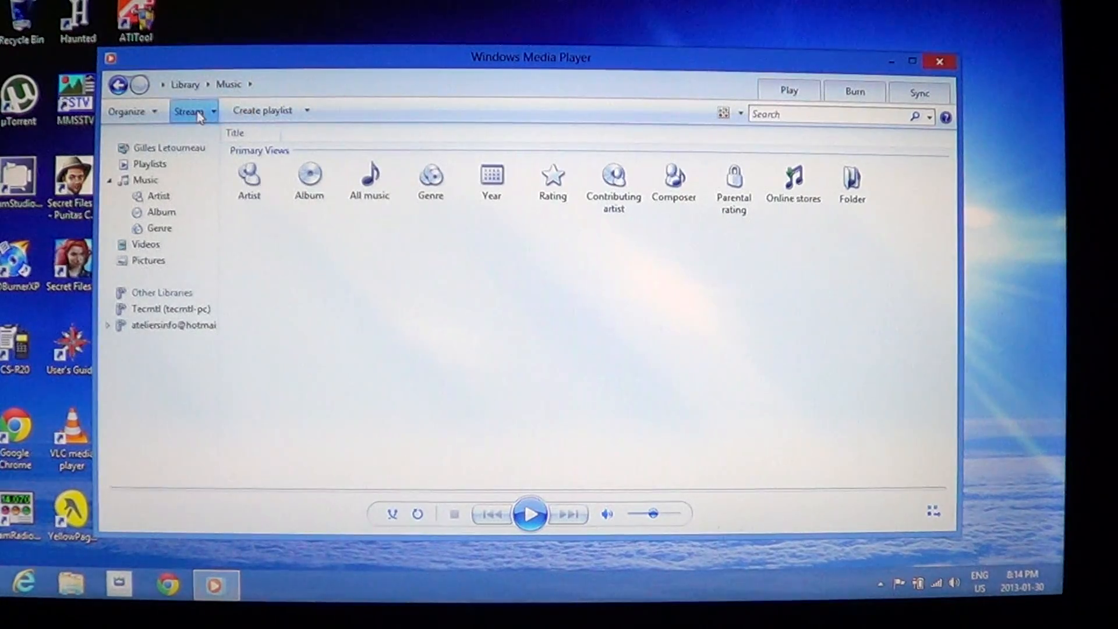
pyautogui.click(188, 110)
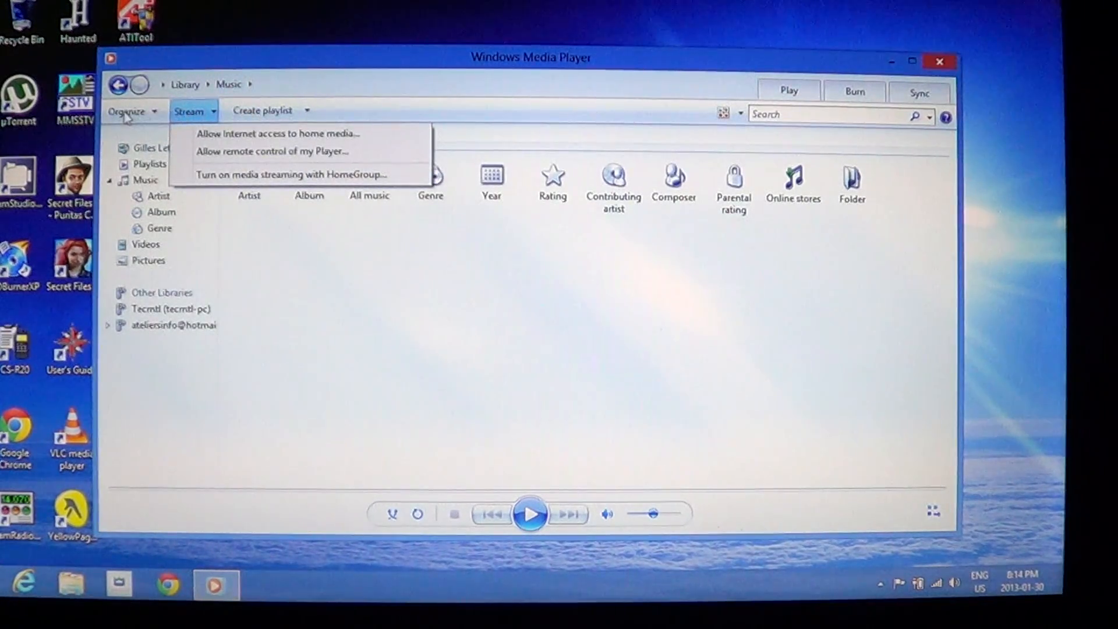
pyautogui.click(128, 110)
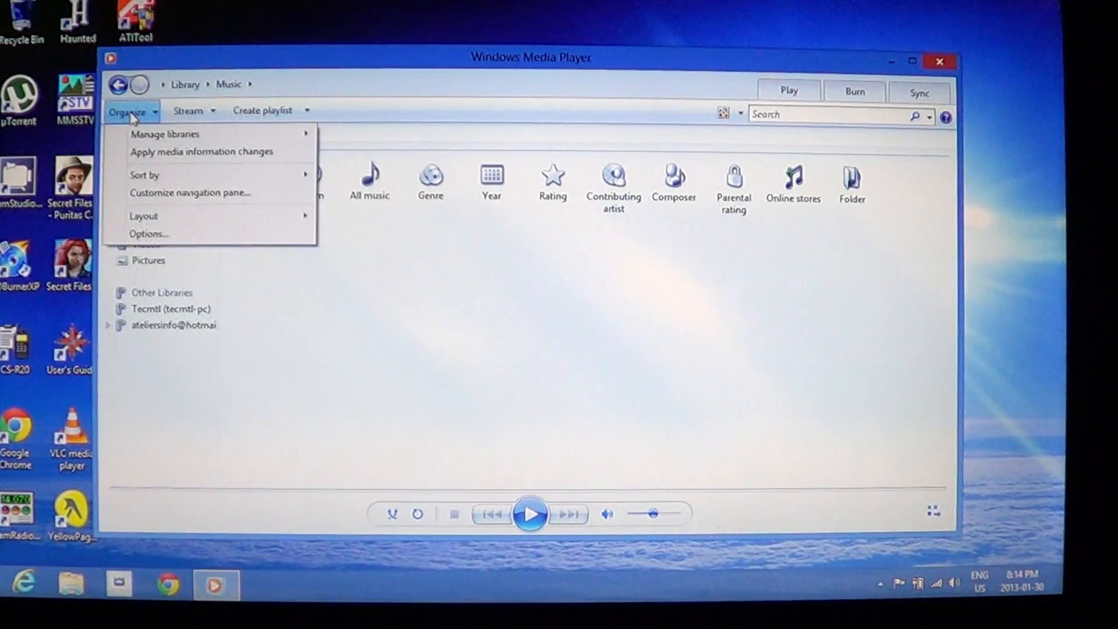
pyautogui.moveTo(164, 133)
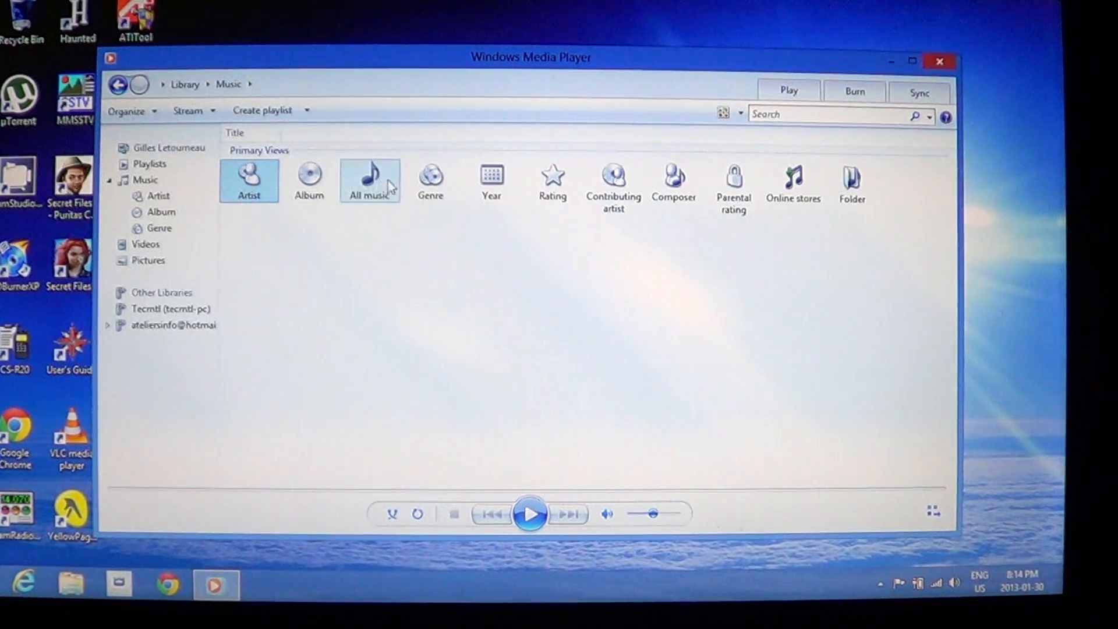
pyautogui.click(369, 178)
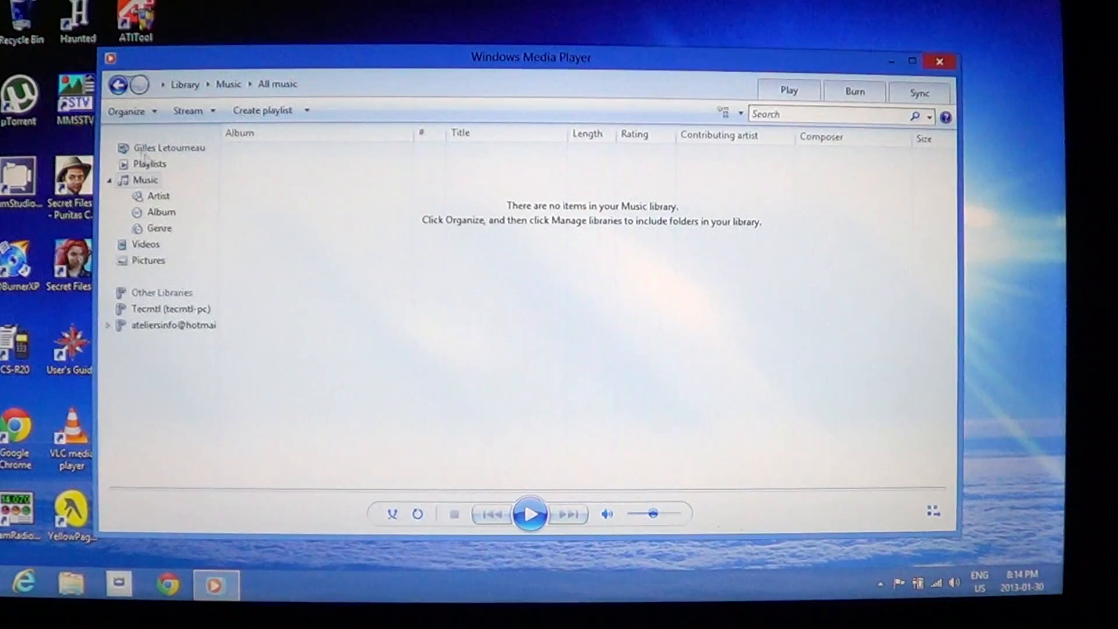
pyautogui.click(150, 163)
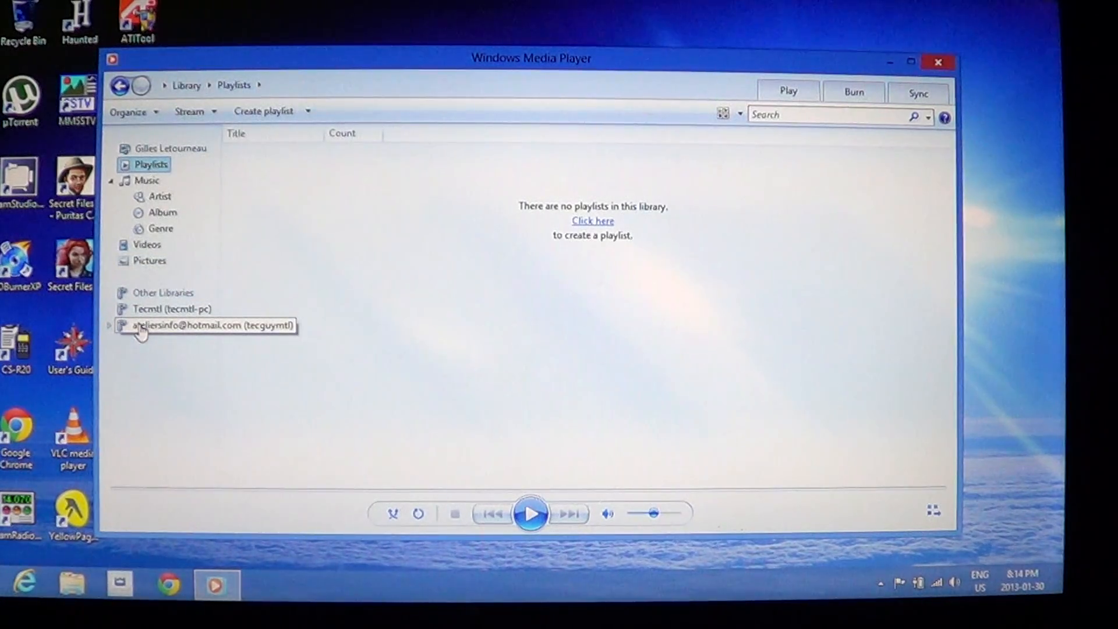
# - Browse the Tecmtl computer's shared library, checking its Music and then its Videos
pyautogui.click(206, 325)
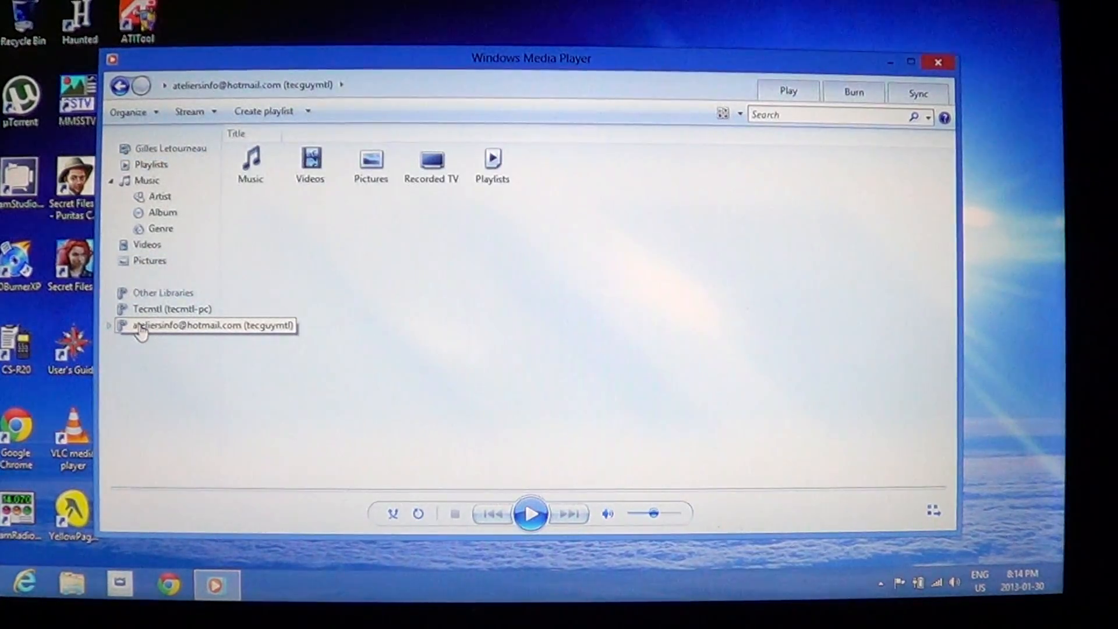
pyautogui.click(175, 325)
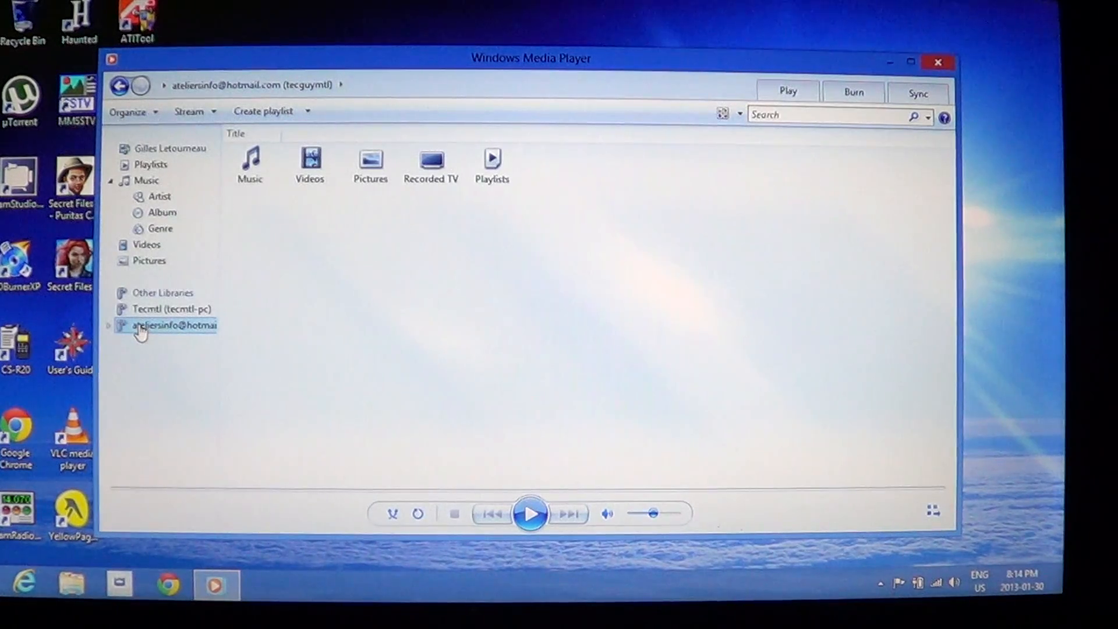
pyautogui.click(251, 161)
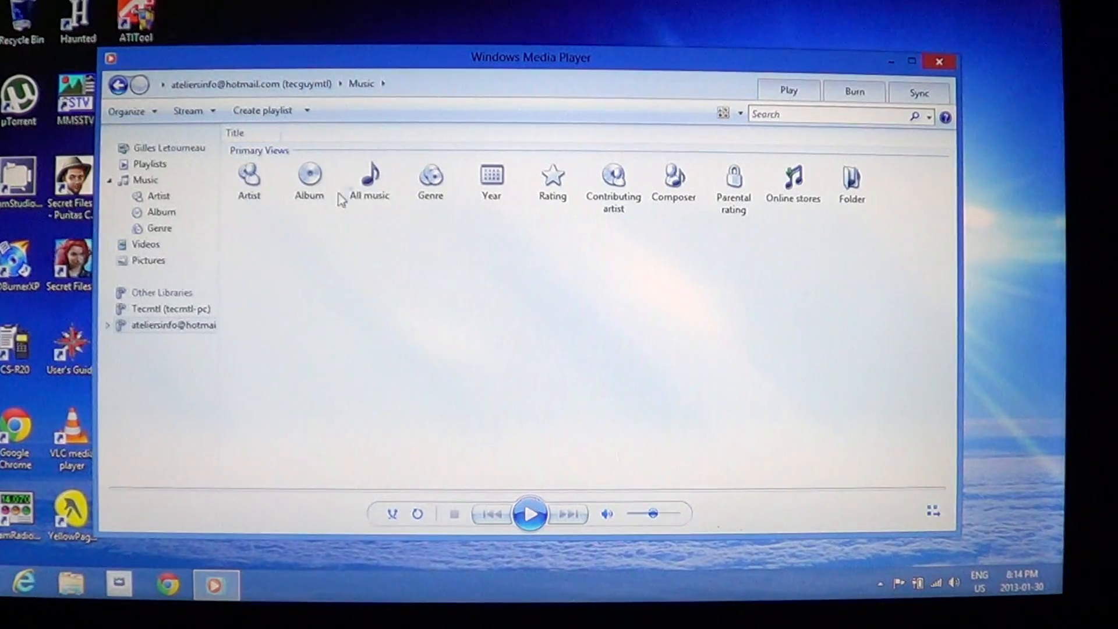
pyautogui.click(308, 175)
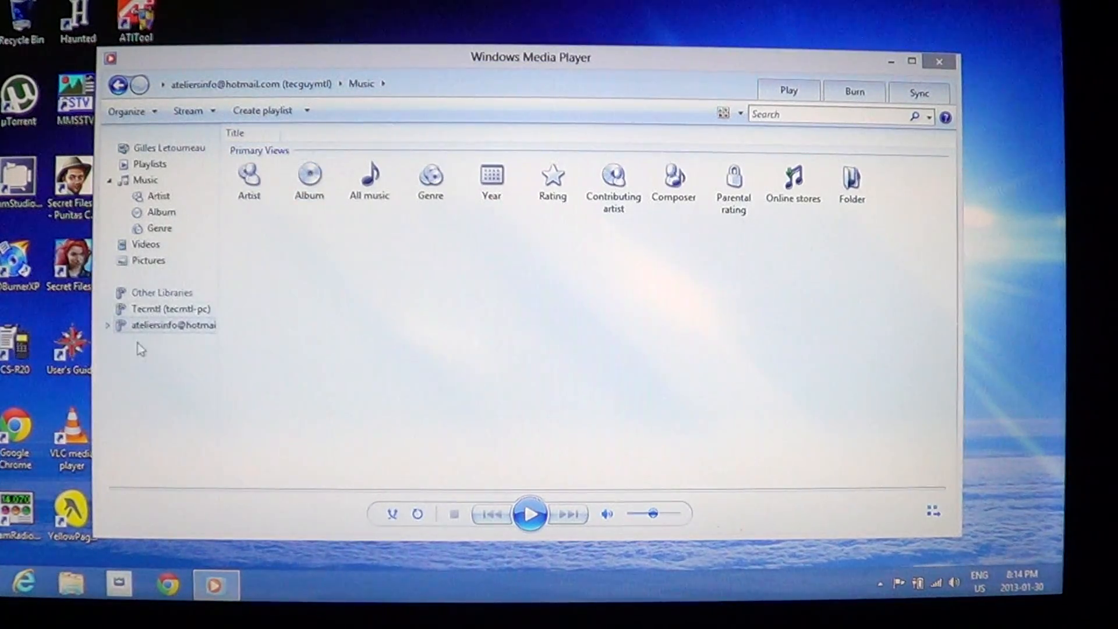
pyautogui.click(171, 308)
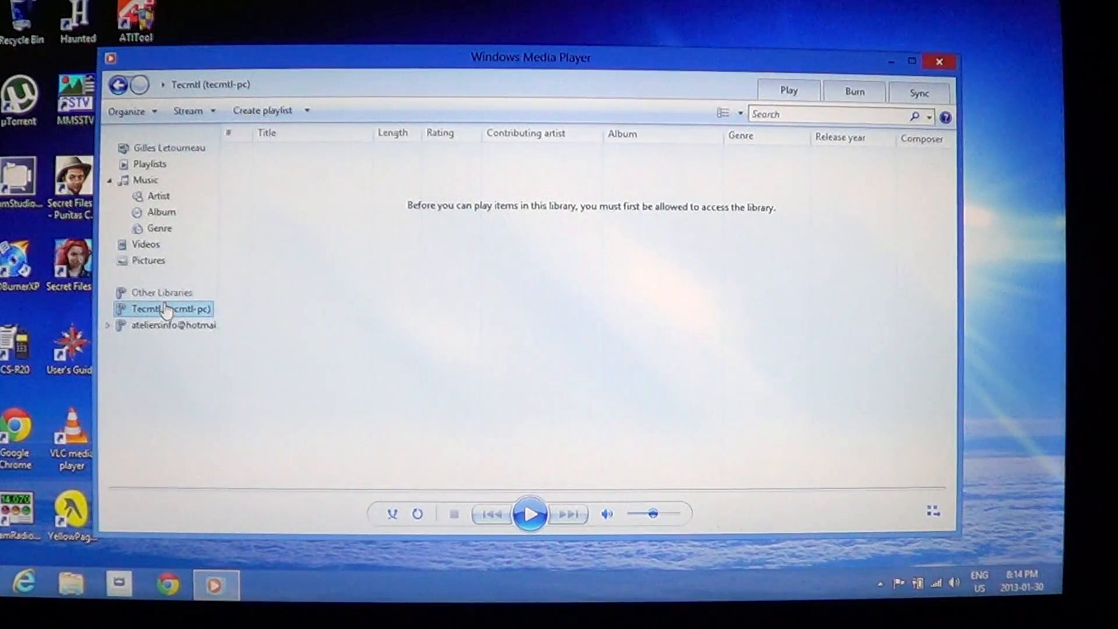
pyautogui.moveTo(175, 340)
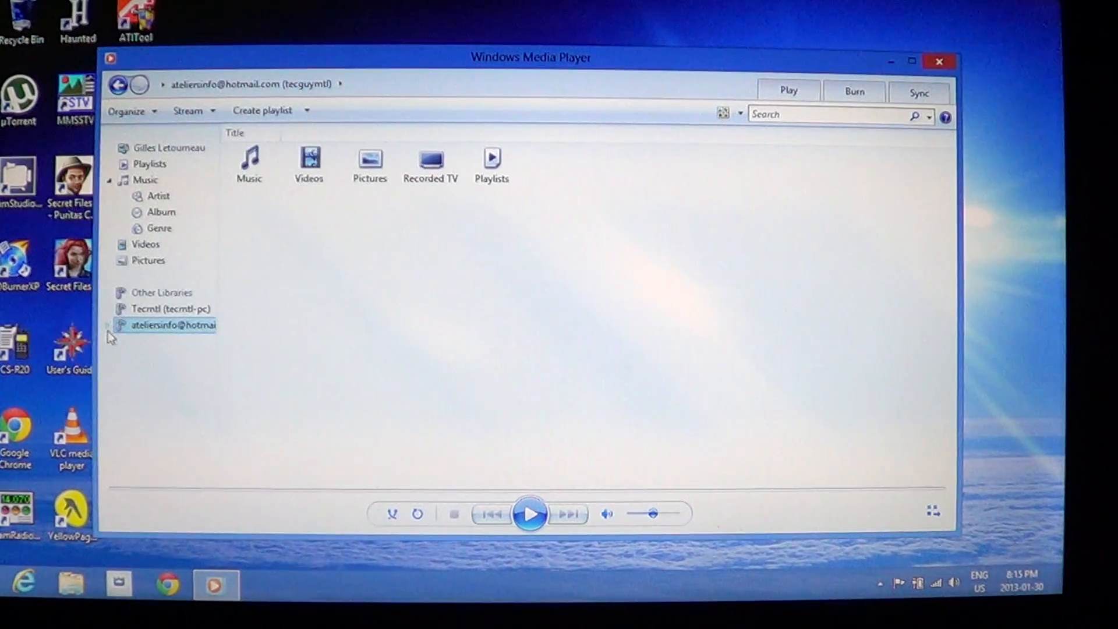
pyautogui.click(167, 324)
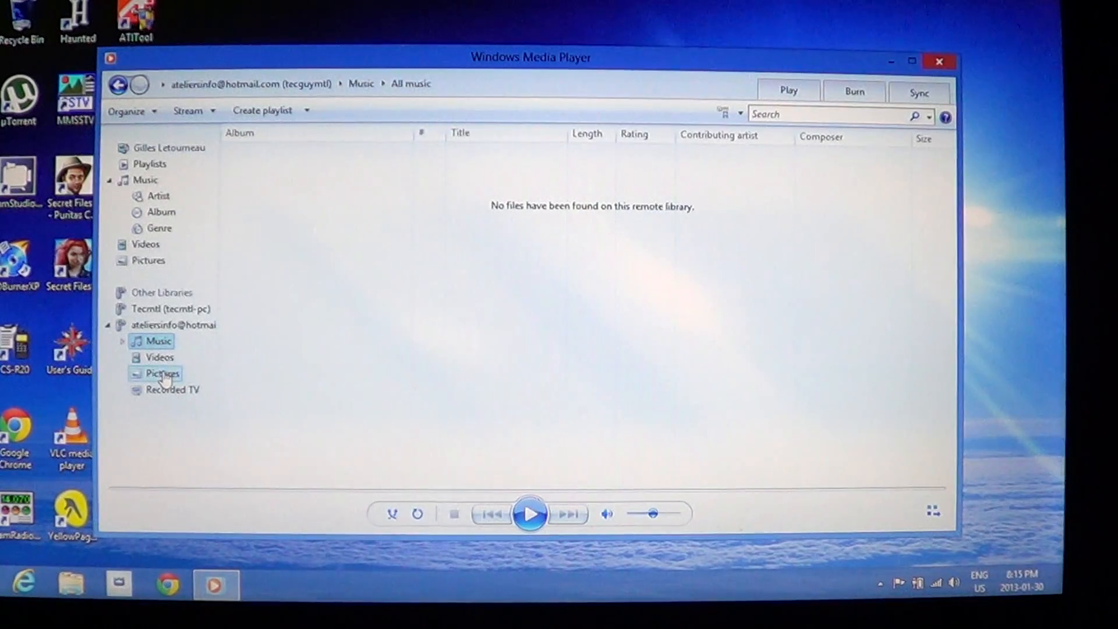
pyautogui.click(158, 357)
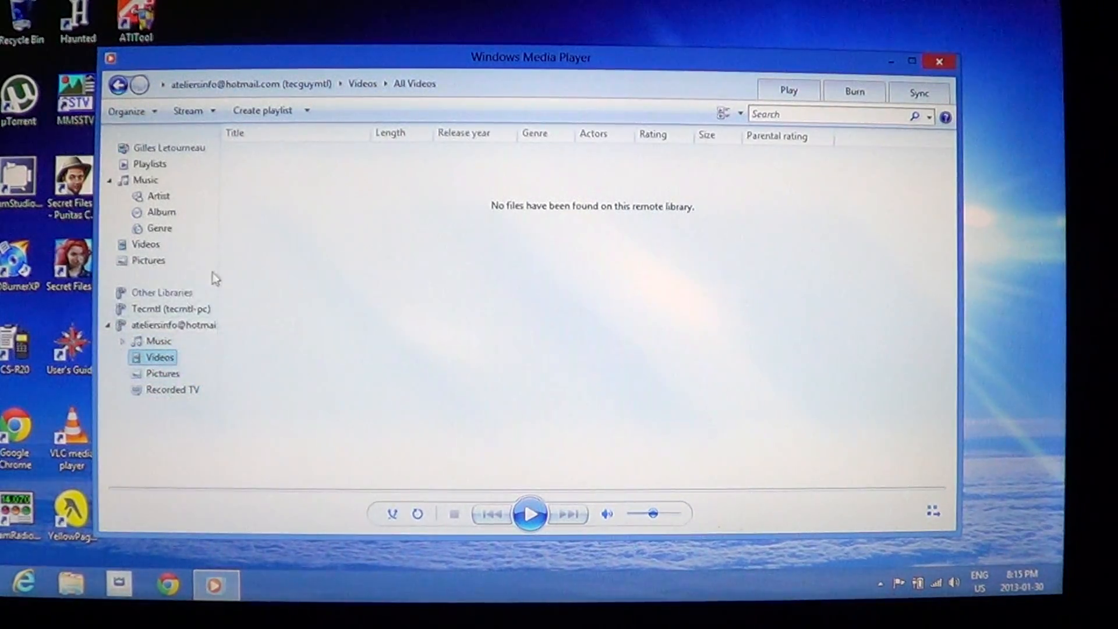
pyautogui.moveTo(599, 66)
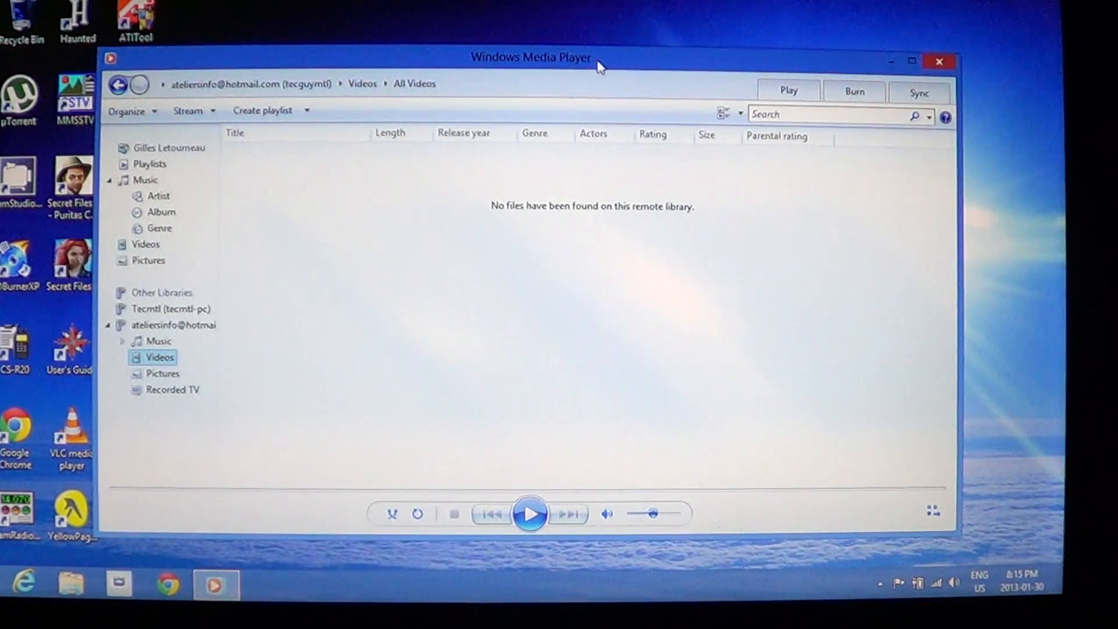
pyautogui.moveTo(827, 52)
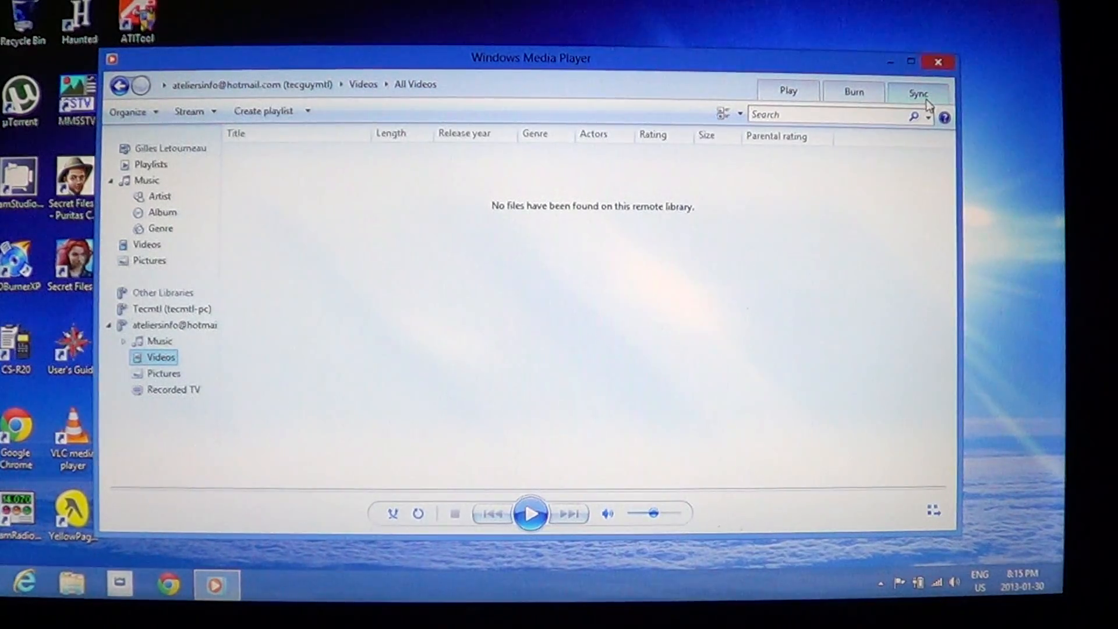
# - Check the Sync and Burn lists, then return to the empty Play list
pyautogui.click(917, 92)
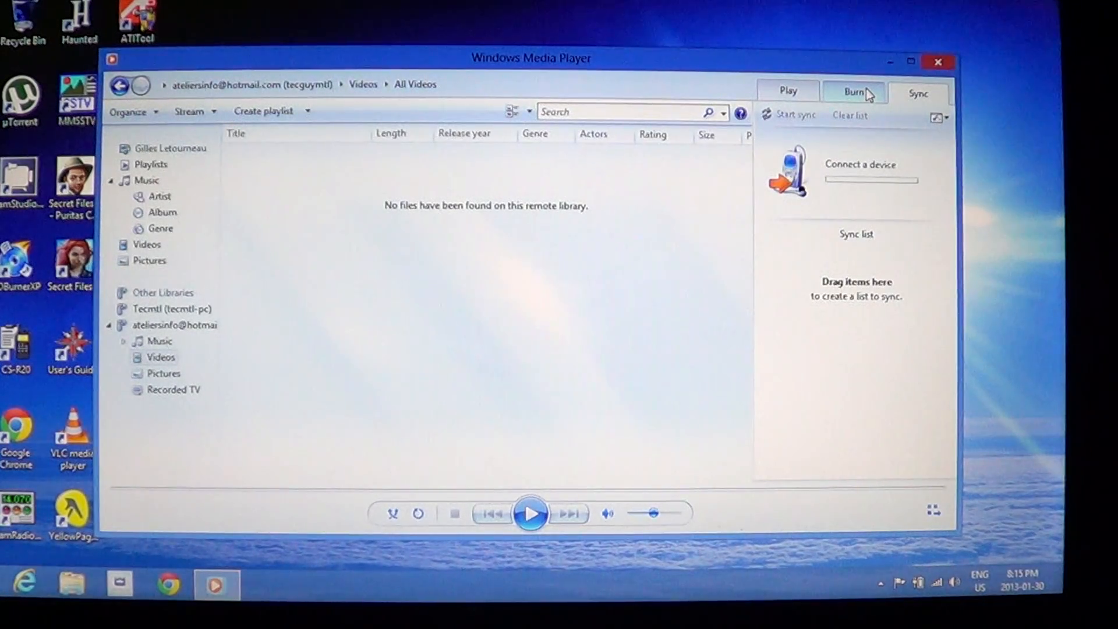
pyautogui.click(853, 91)
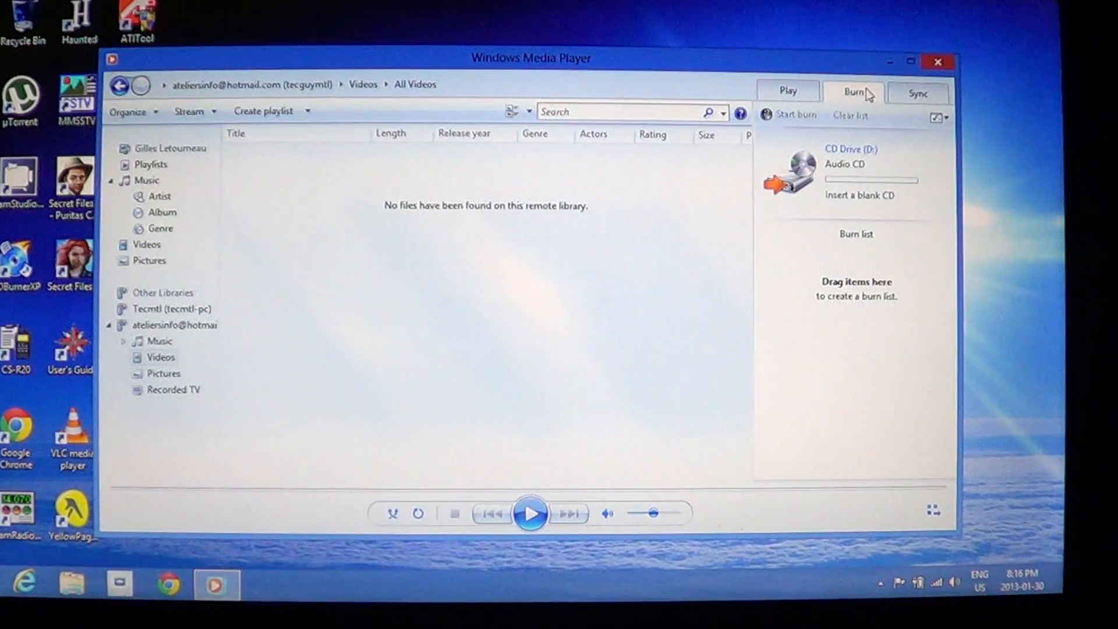
pyautogui.moveTo(787, 92)
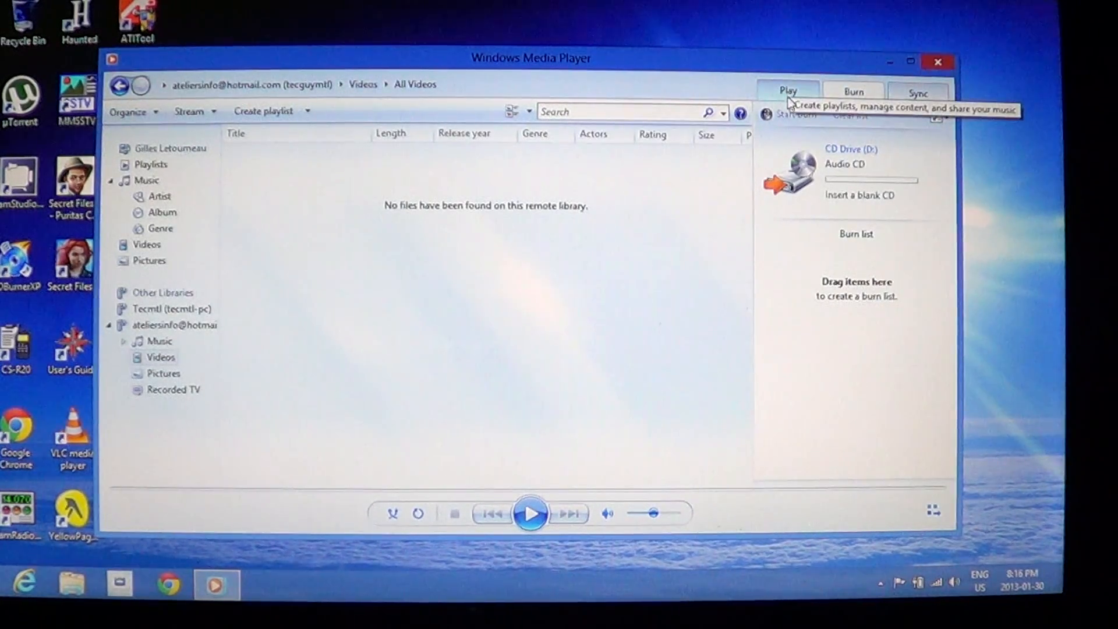
pyautogui.click(788, 91)
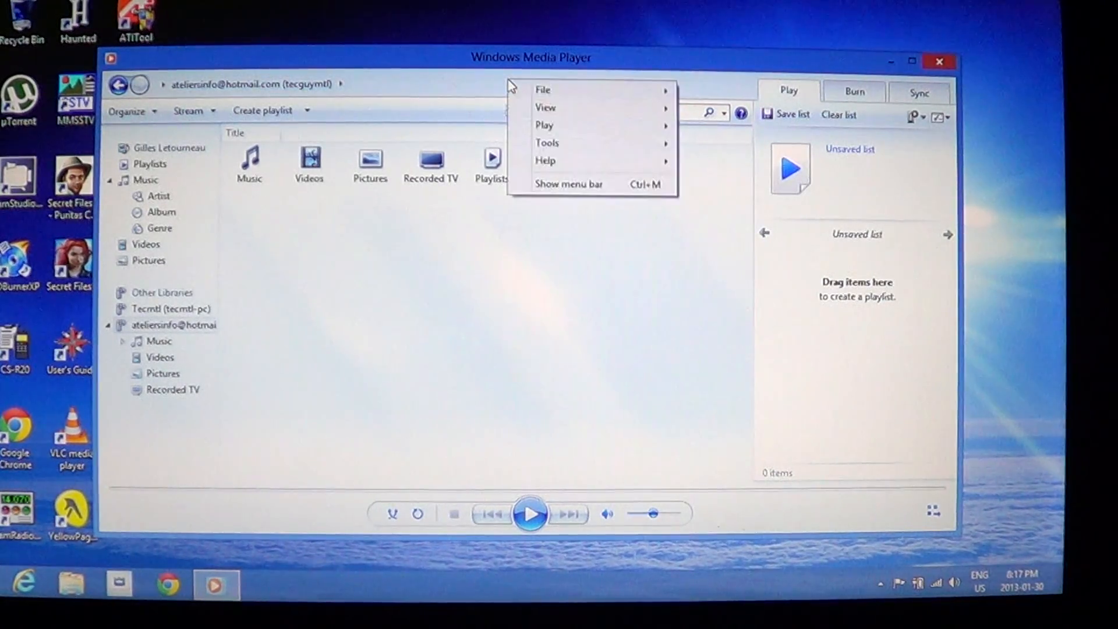
# - View Help > About to read version 12.0.9200.16420, then close the dialog
pyautogui.click(543, 89)
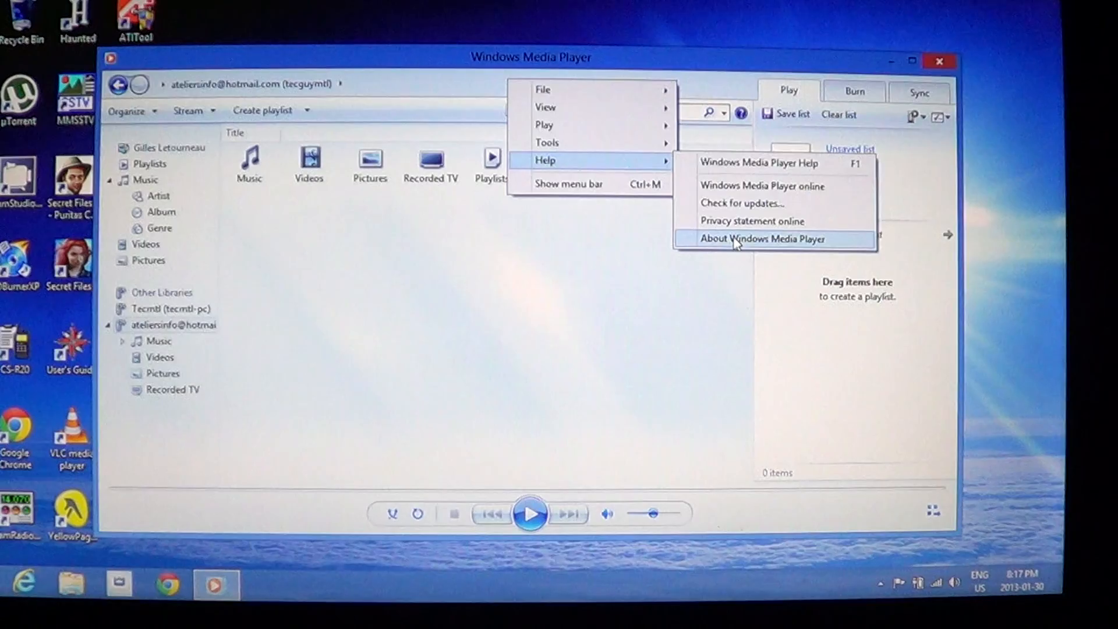
pyautogui.click(760, 238)
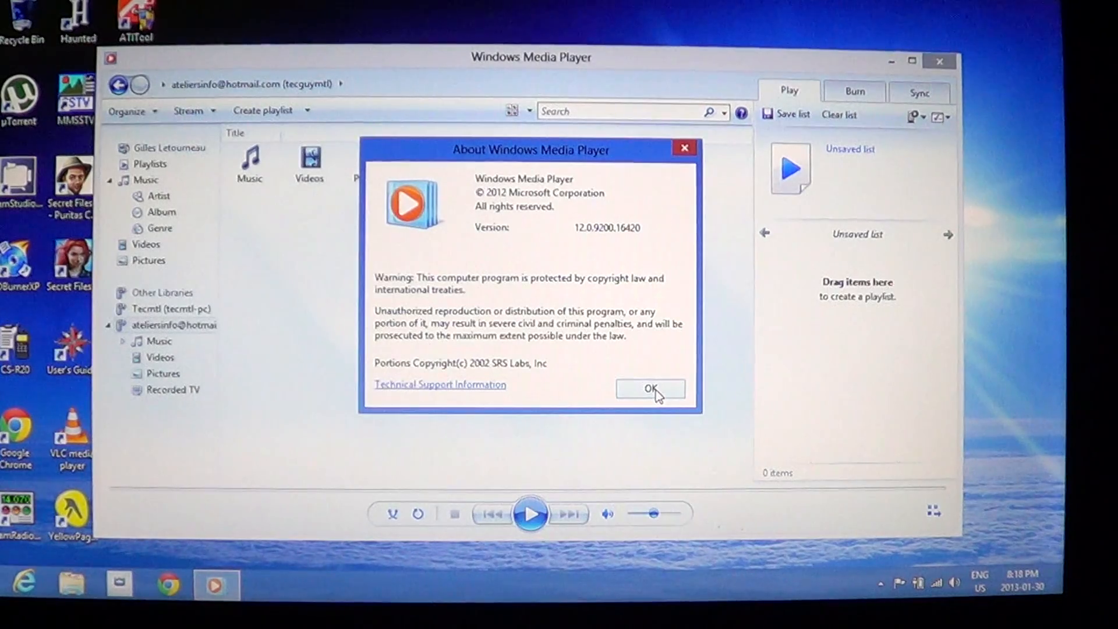
pyautogui.click(650, 388)
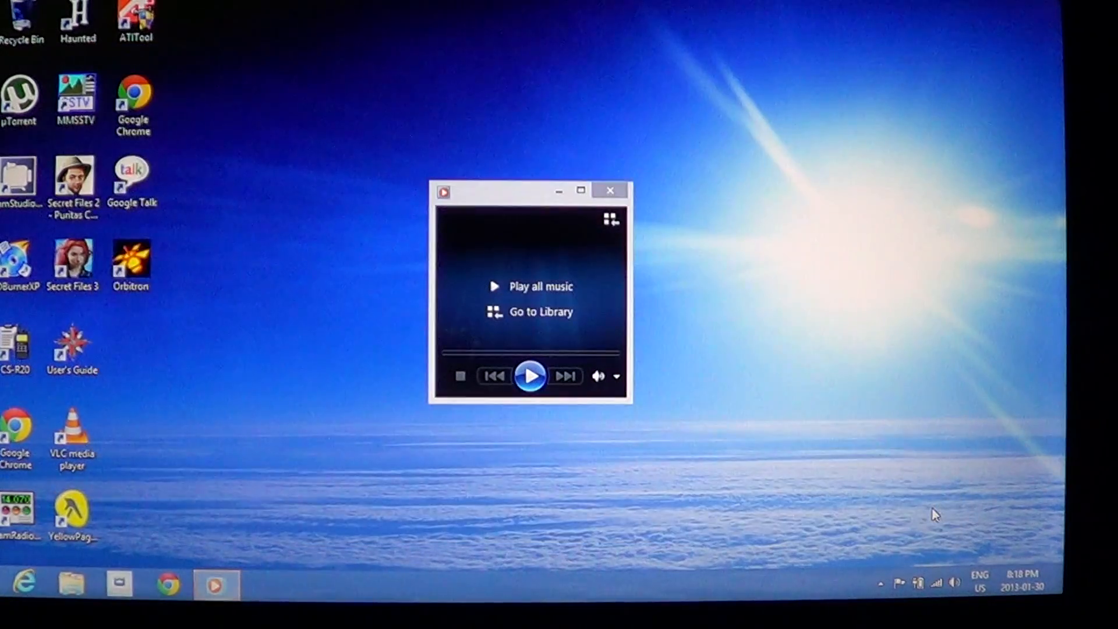
pyautogui.moveTo(580, 189)
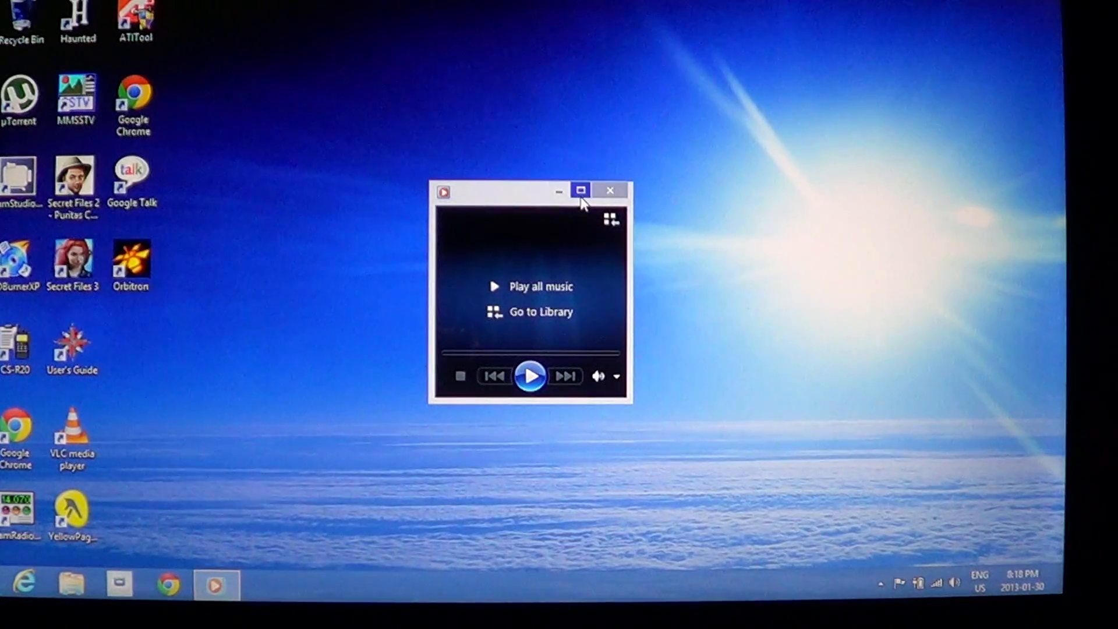
# - Maximize the compact Now Playing window to fill the screen
pyautogui.click(581, 190)
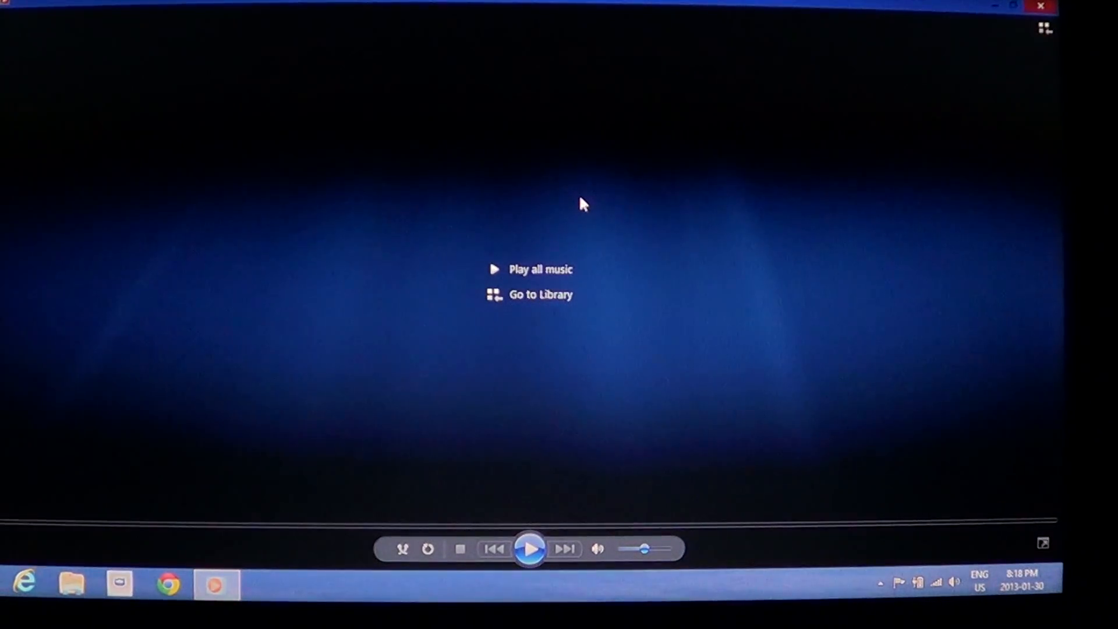
pyautogui.moveTo(980, 202)
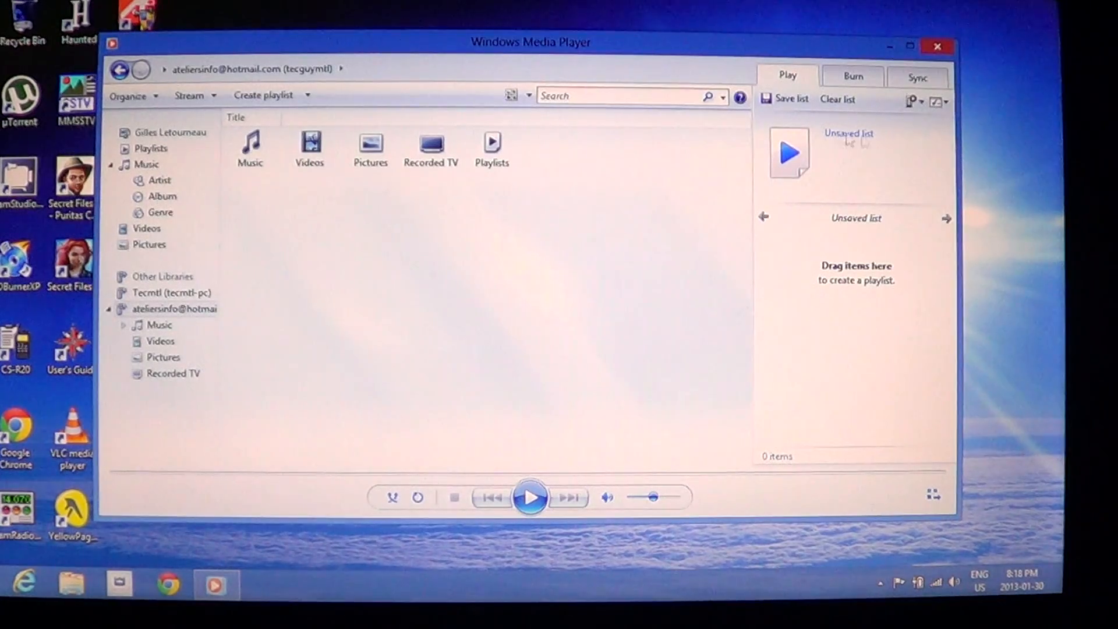
# - Open the Play pane's List options to see hide, shuffle, sort and save choices
pyautogui.click(939, 101)
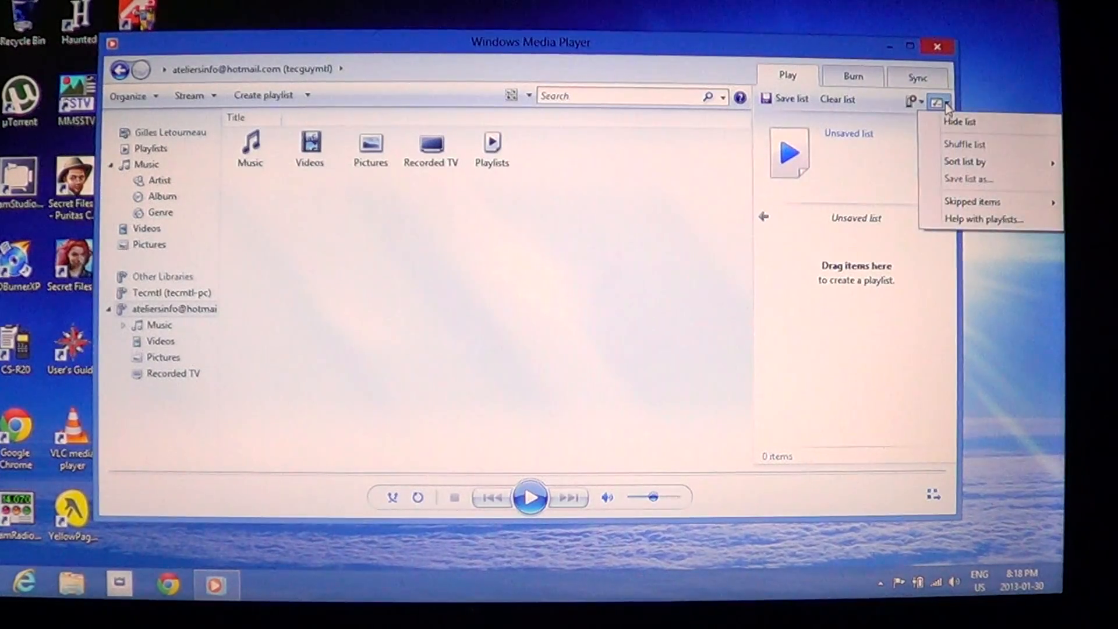
pyautogui.moveTo(949, 511)
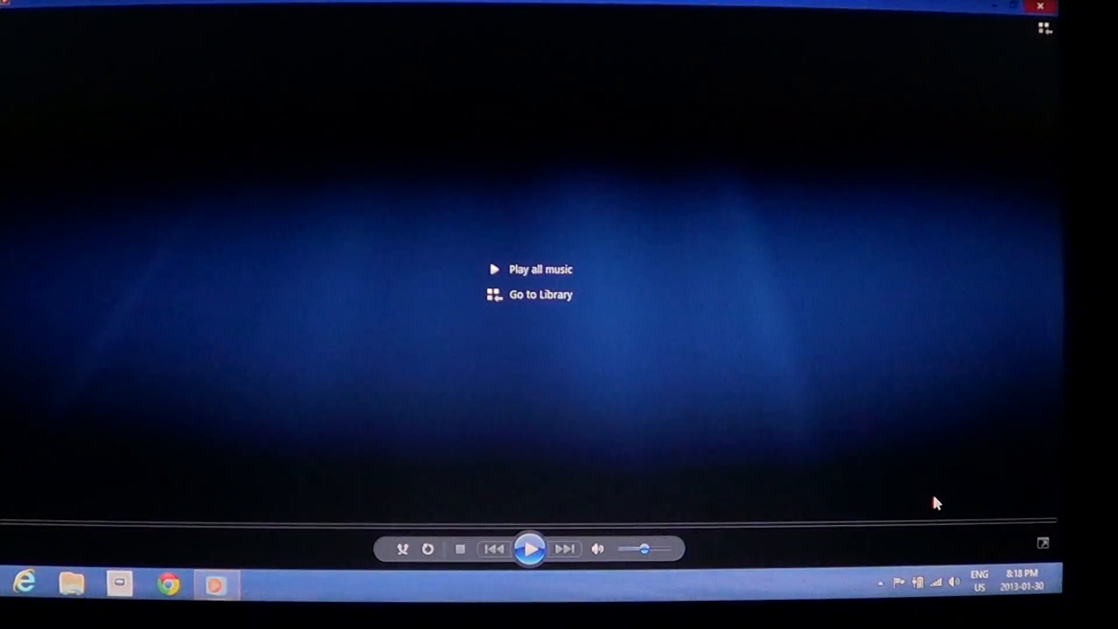
pyautogui.moveTo(1045, 564)
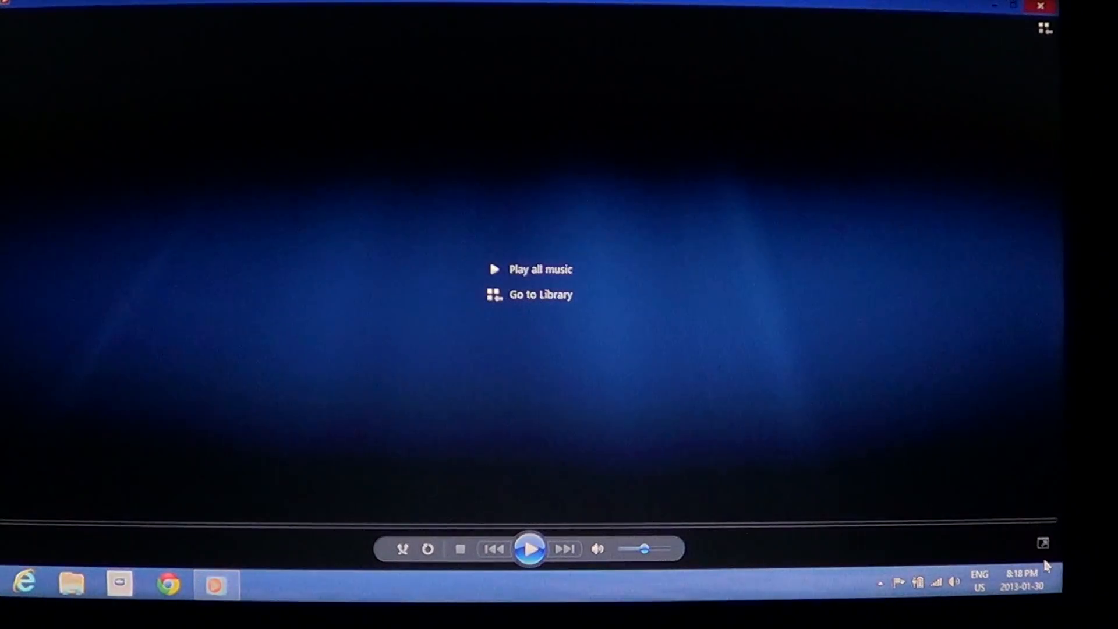